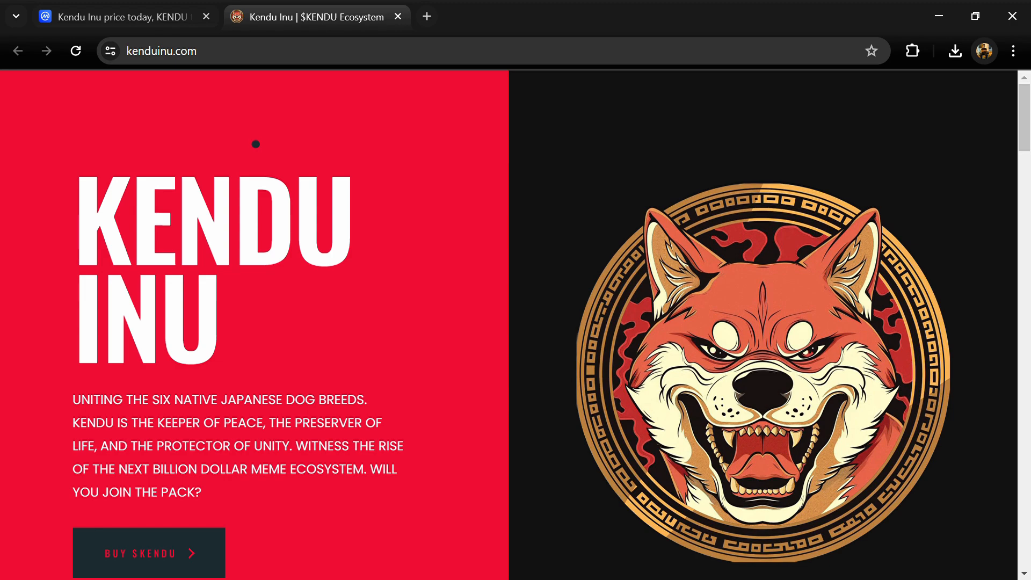
# Scroll up and down through the Kendu Inu homepage to review its sections
pyautogui.scroll(-3)
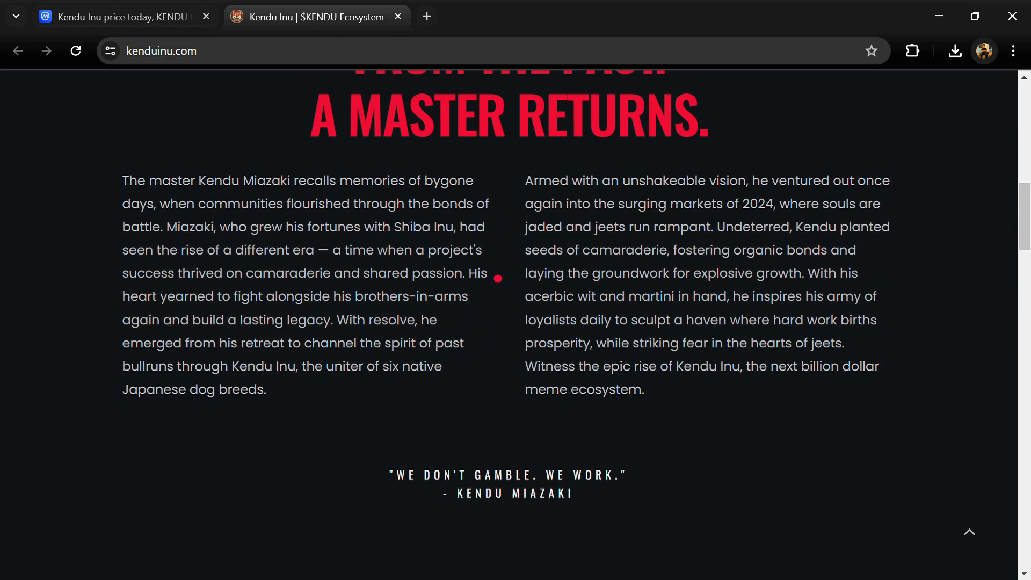
pyautogui.scroll(-3)
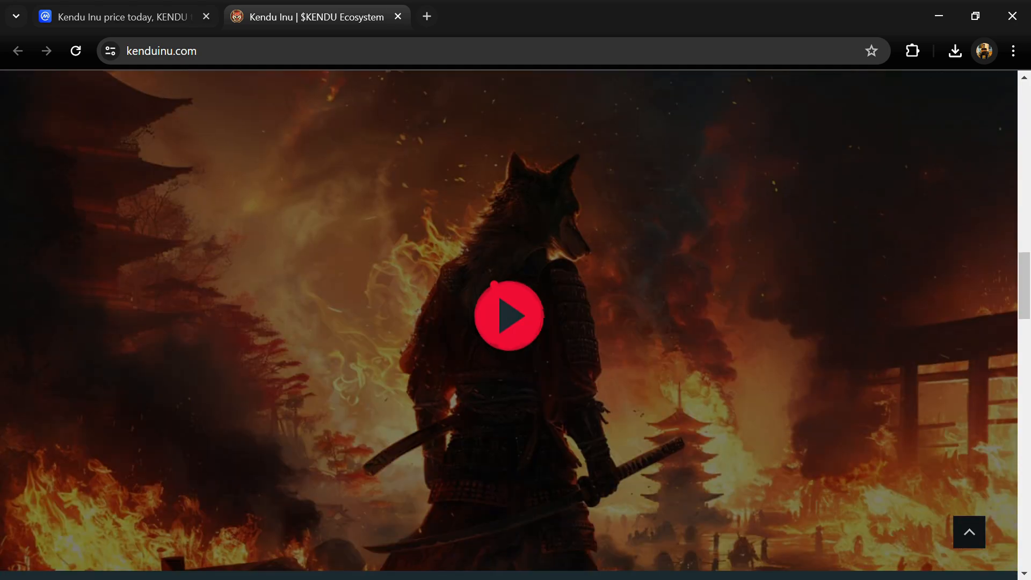
pyautogui.scroll(-3)
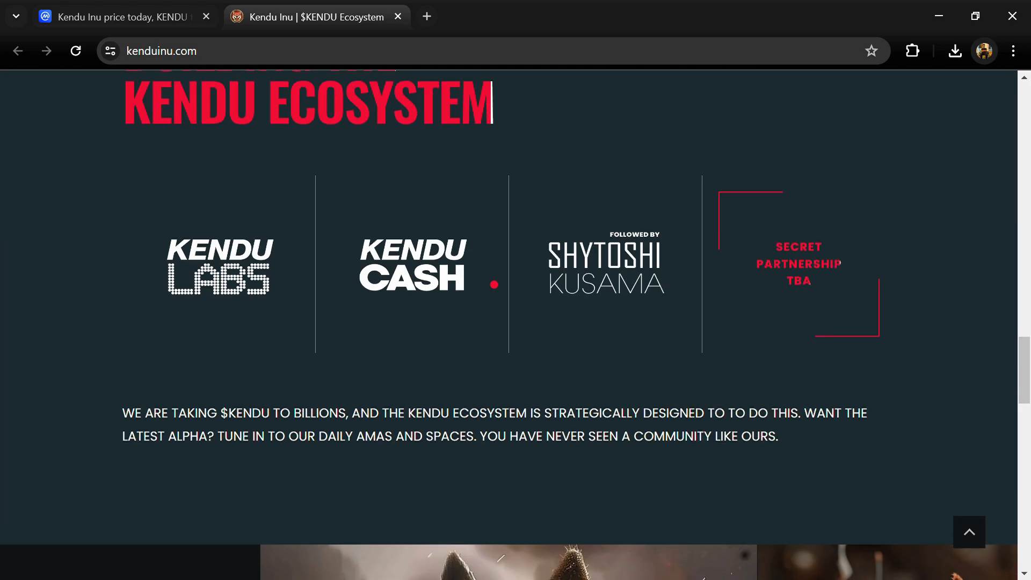
pyautogui.scroll(-3)
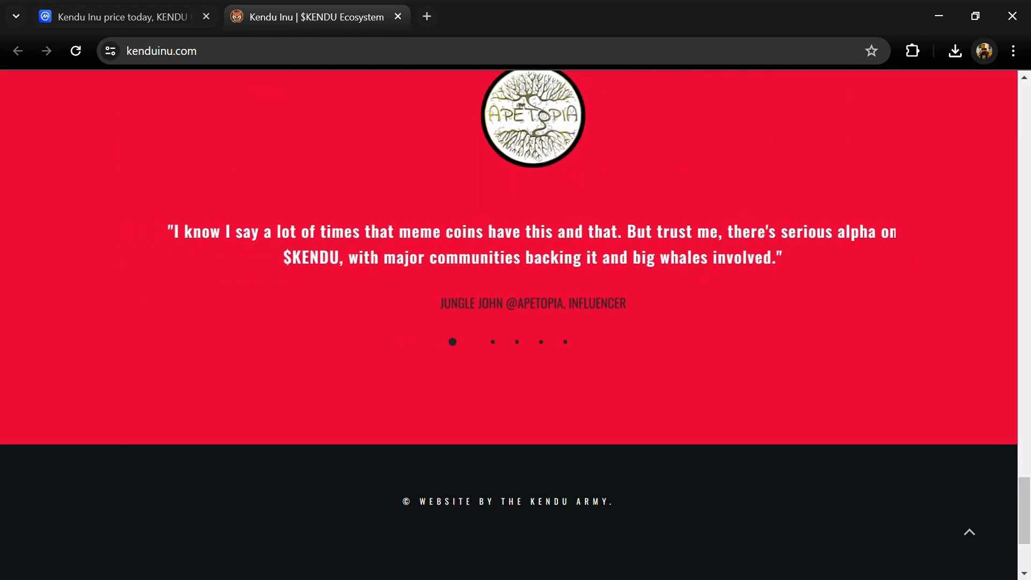
pyautogui.scroll(-3)
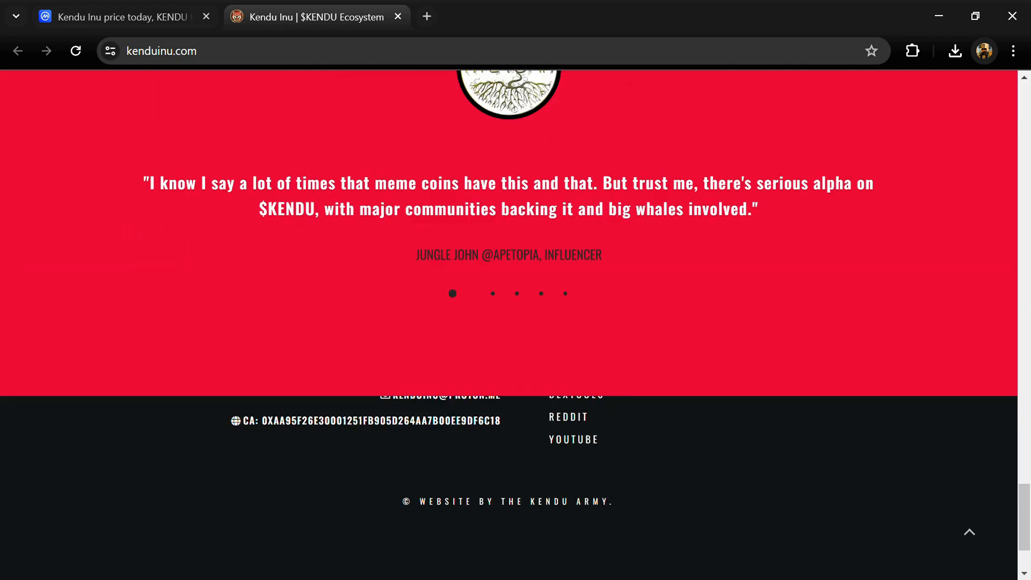
pyautogui.scroll(3)
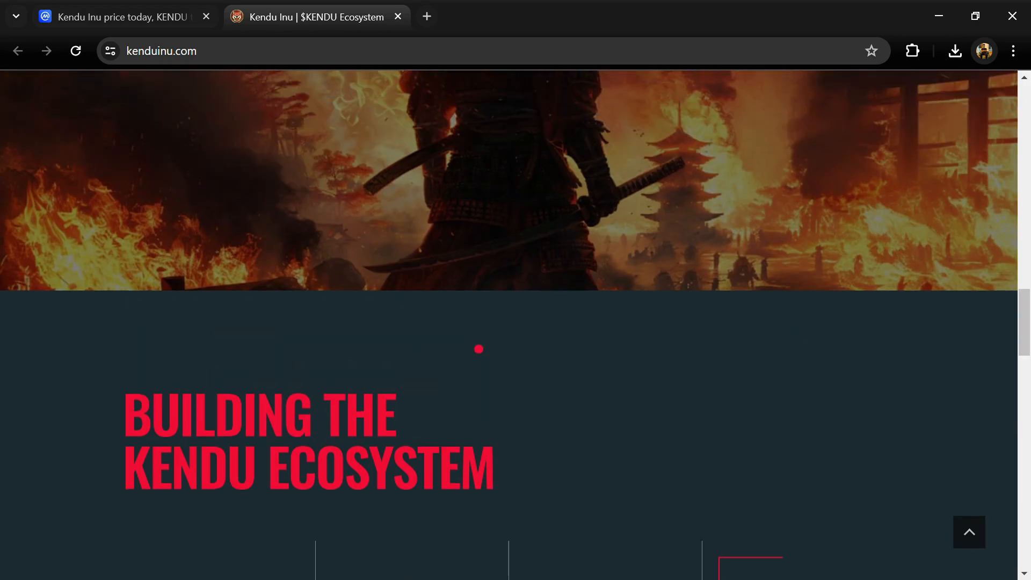
pyautogui.scroll(-3)
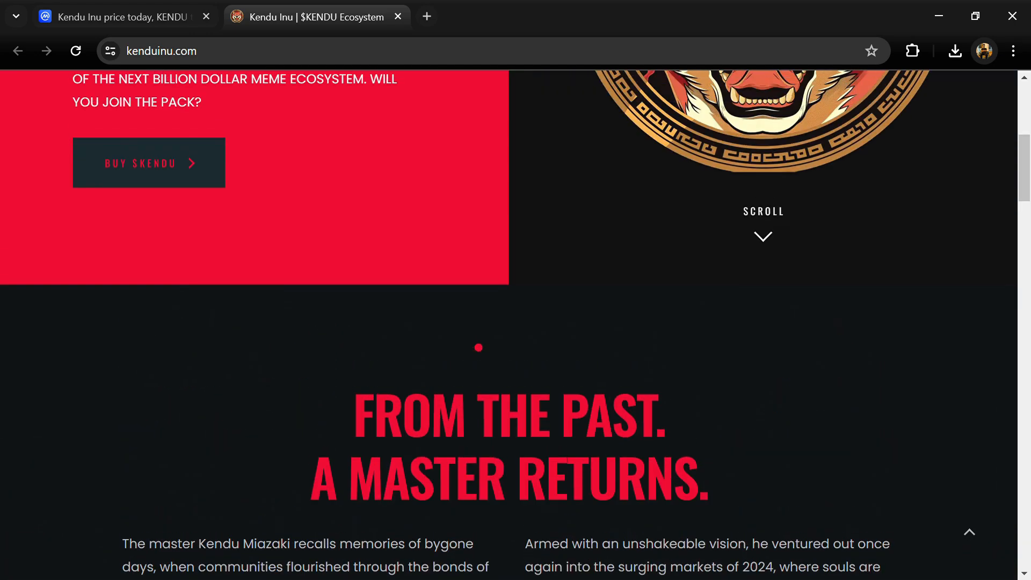
pyautogui.scroll(3)
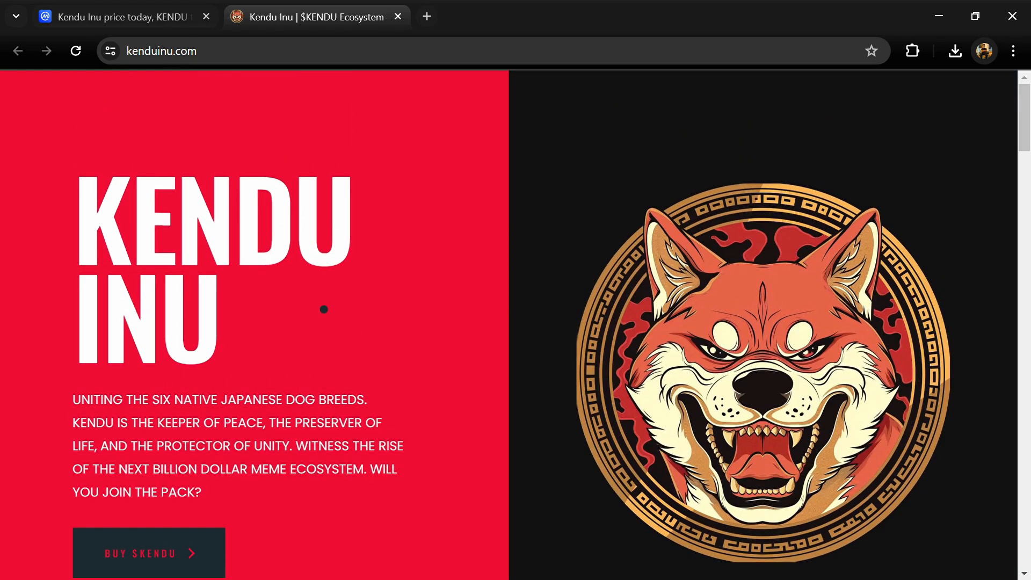
pyautogui.scroll(-3)
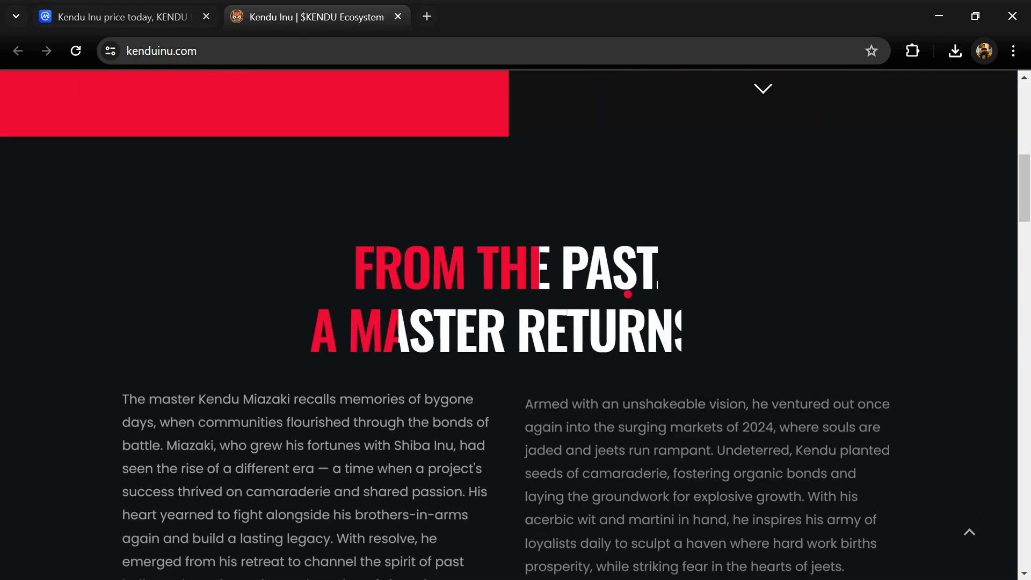
pyautogui.scroll(-3)
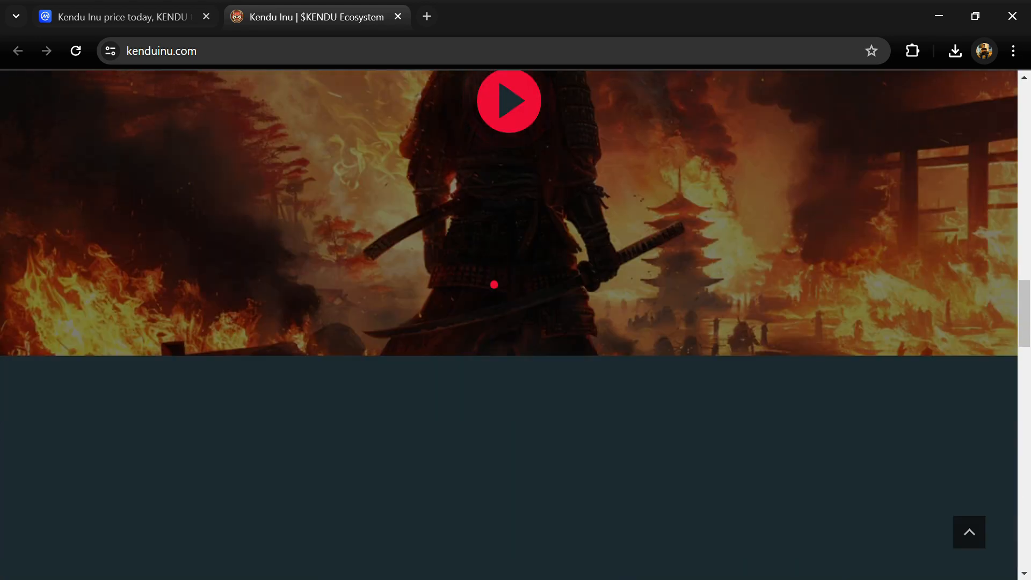
pyautogui.scroll(-3)
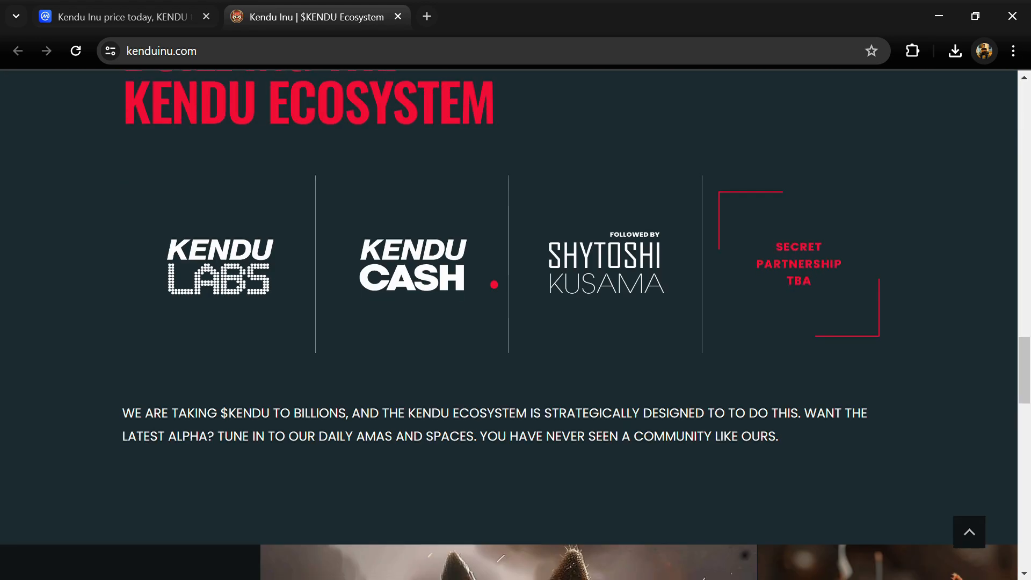
pyautogui.scroll(-3)
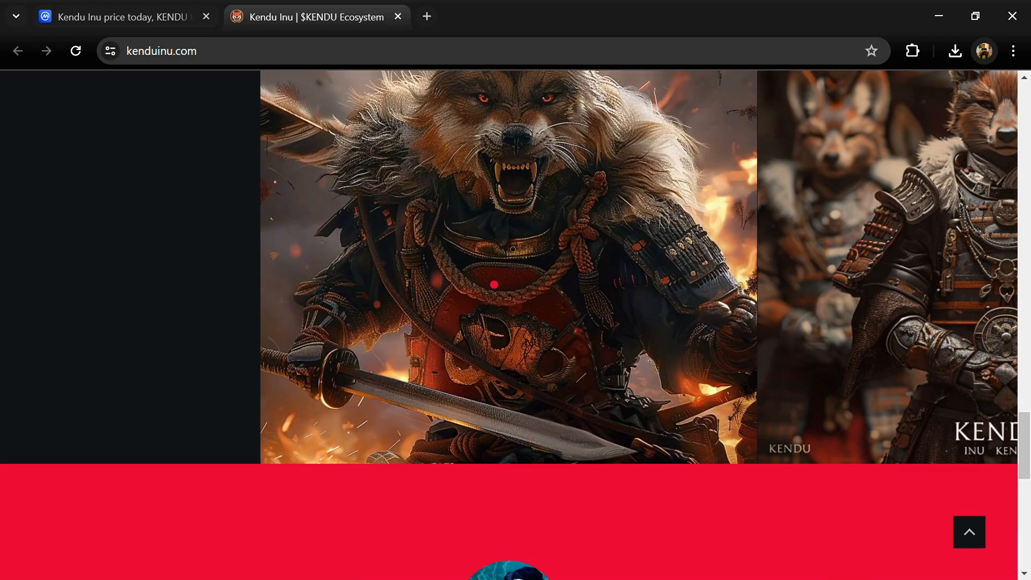
pyautogui.scroll(-3)
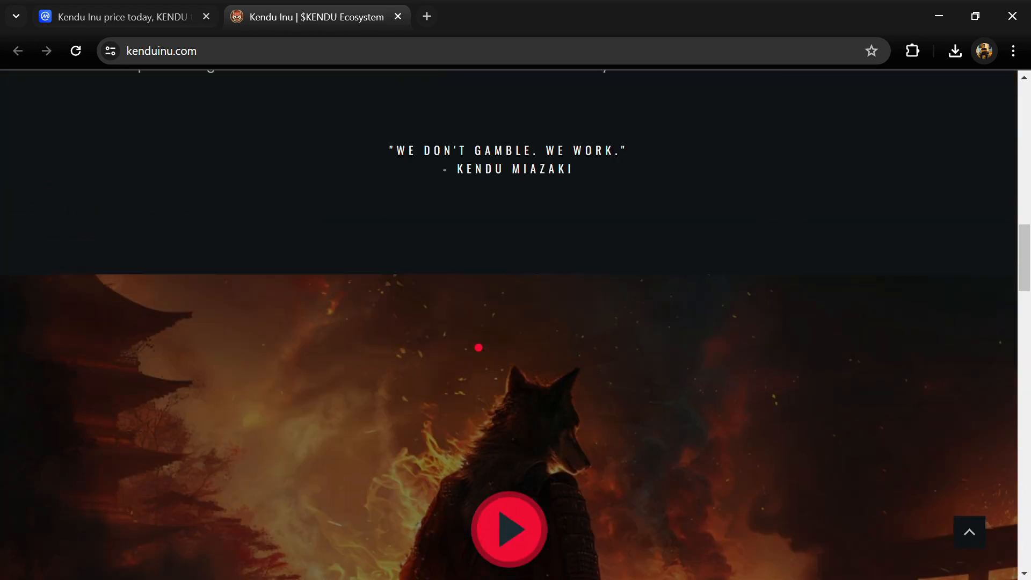
pyautogui.scroll(3)
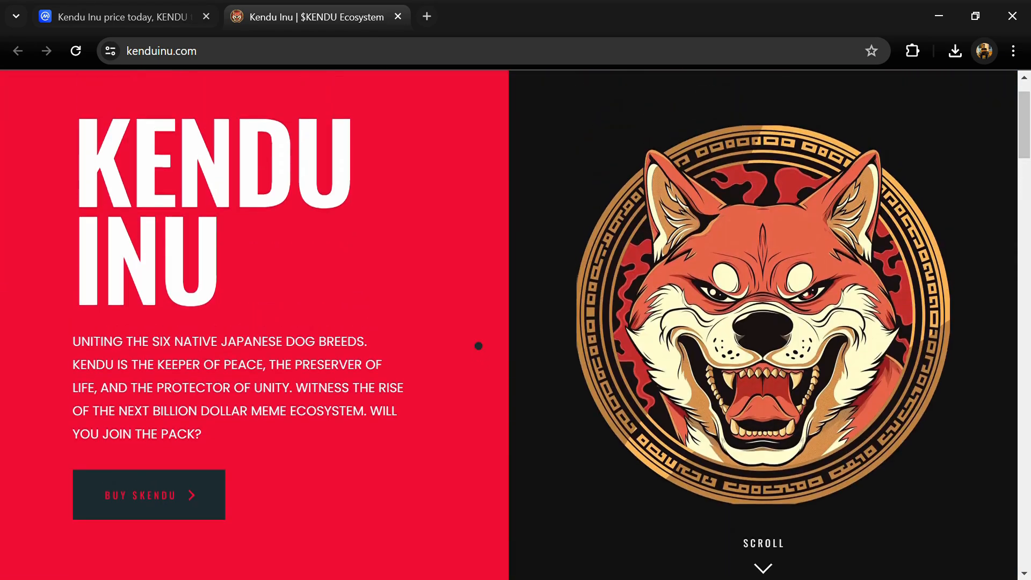
pyautogui.scroll(-3)
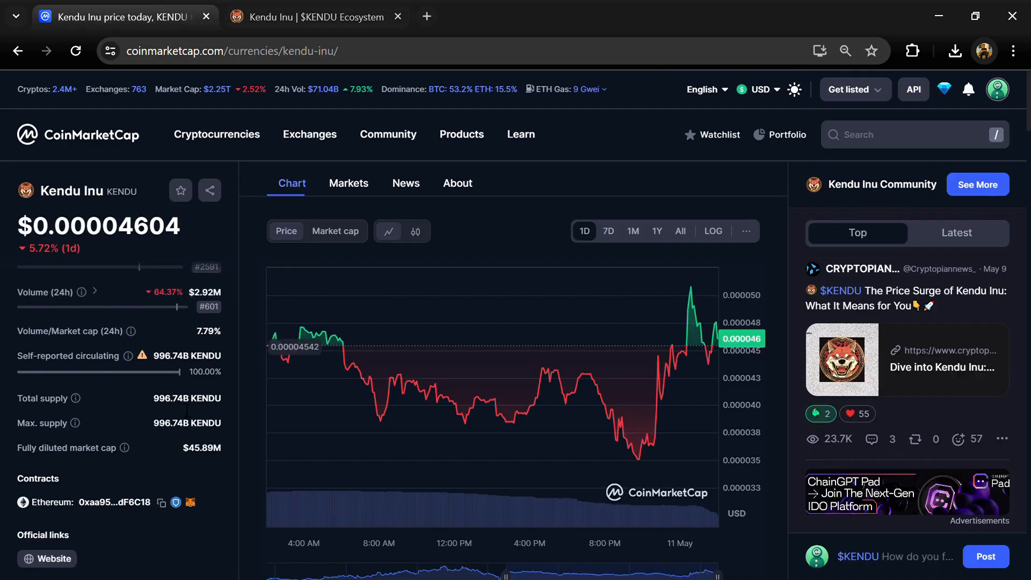
# Show the Markets list of Kendu Inu exchanges and trading pairs, page one of twelve
pyautogui.doubleClick(170, 398)
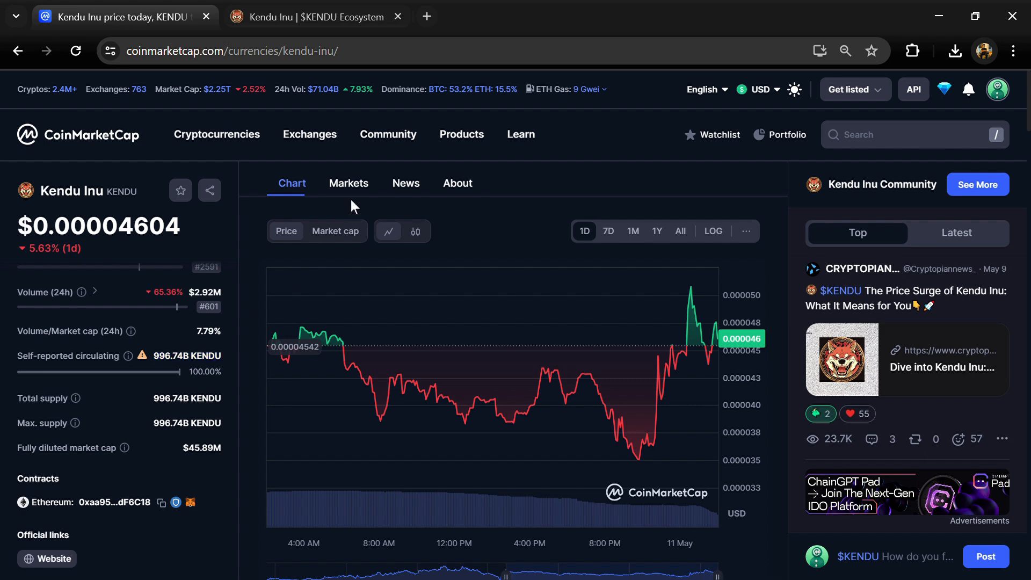
pyautogui.click(349, 182)
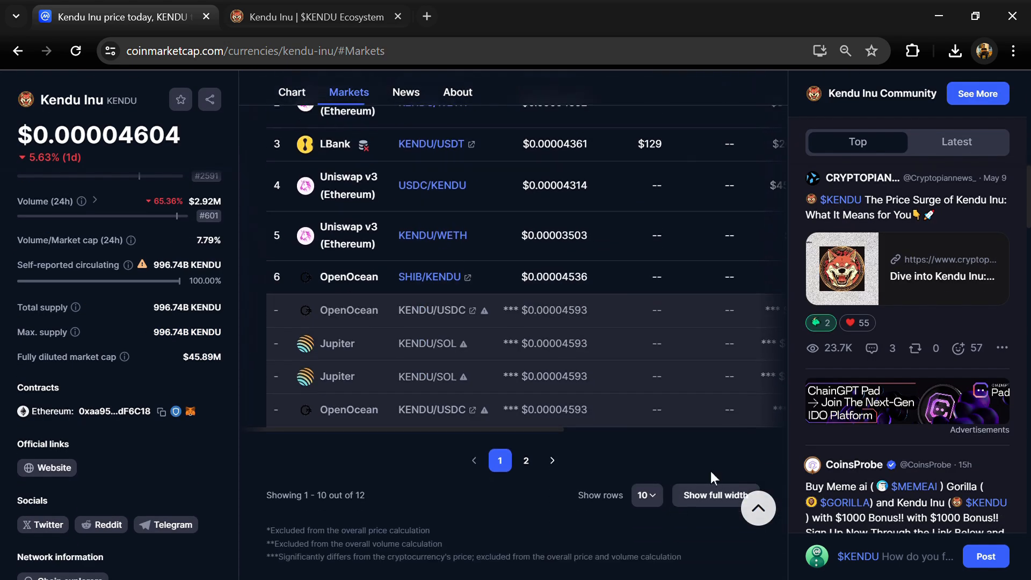
pyautogui.click(715, 495)
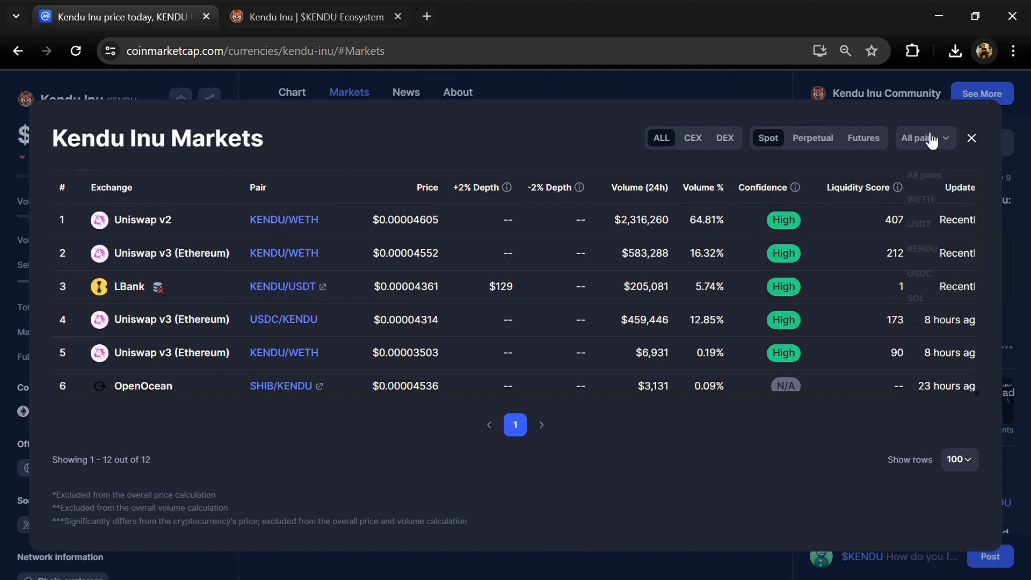
pyautogui.click(972, 138)
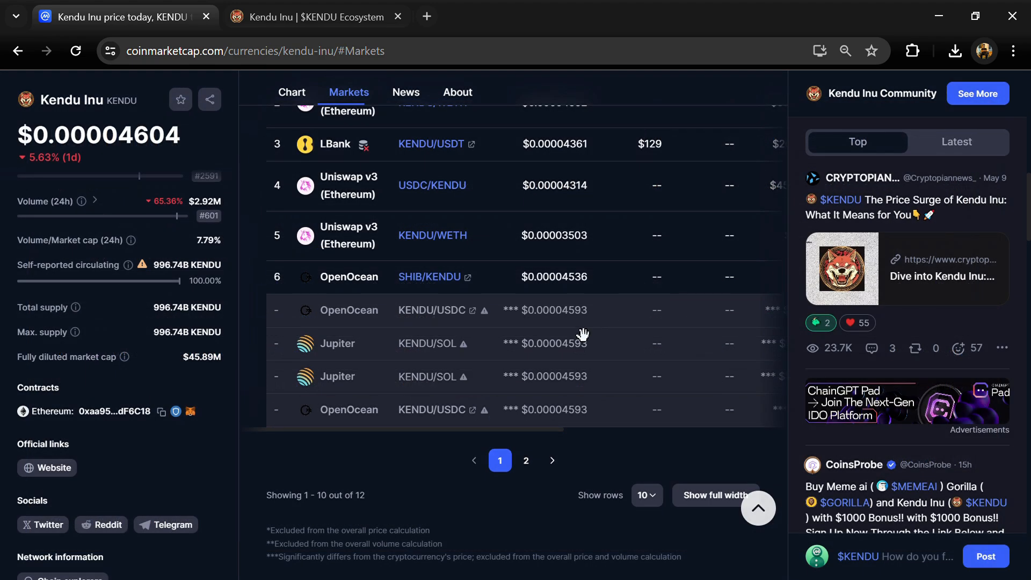